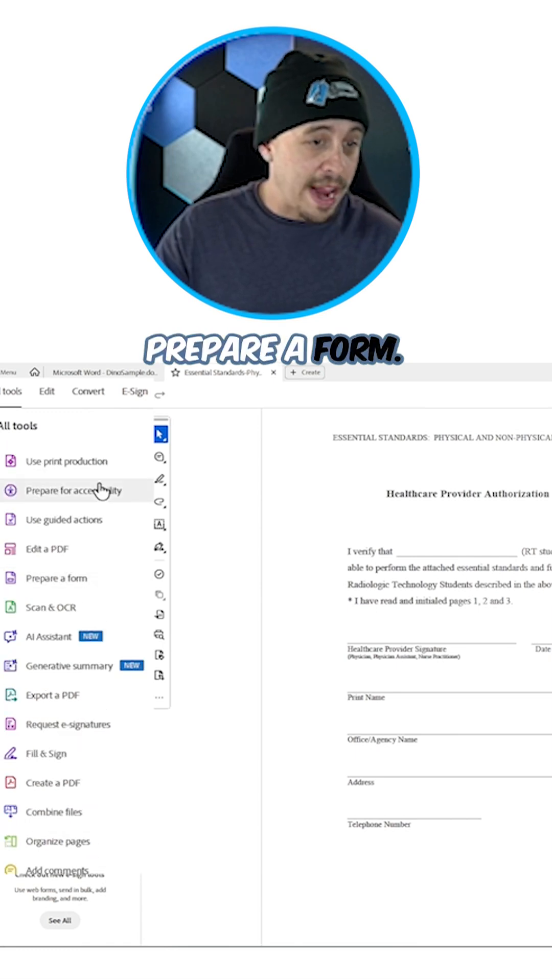
# Step: Create a form from the Healthcare Provider Authorization document with auto-detected fields
pyautogui.click(56, 578)
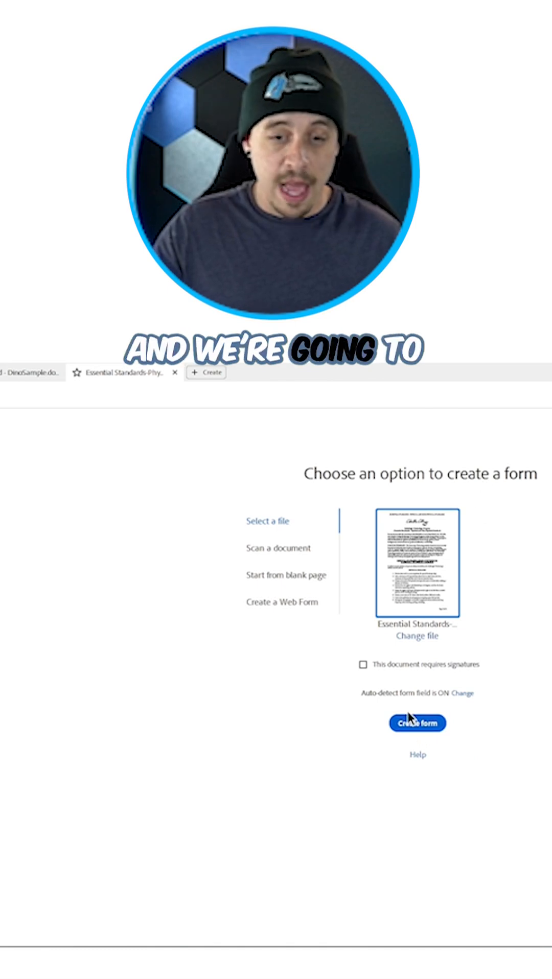
pyautogui.click(416, 723)
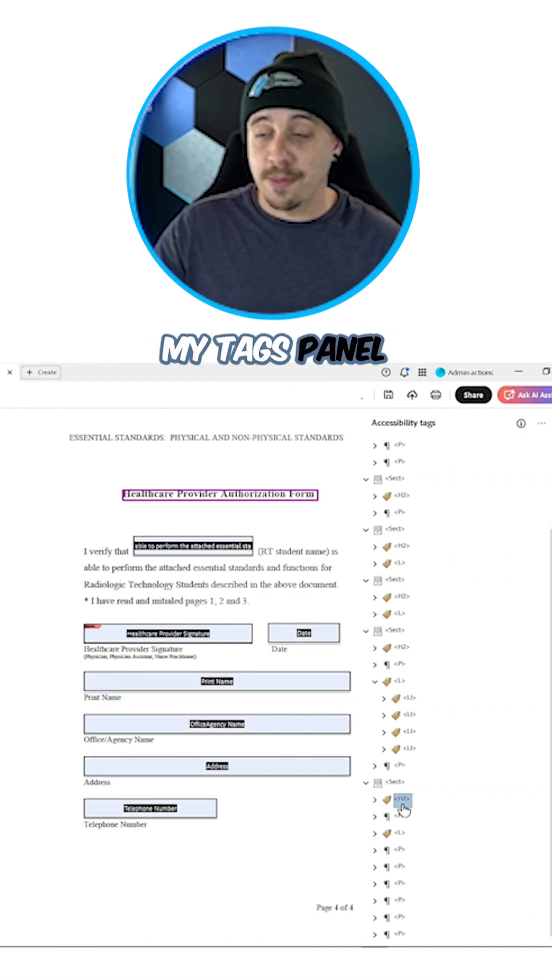
# Step: Add a new FORMS PLACEHOLDER tag beside the H2 heading in the last Sect
pyautogui.rightClick(400, 800)
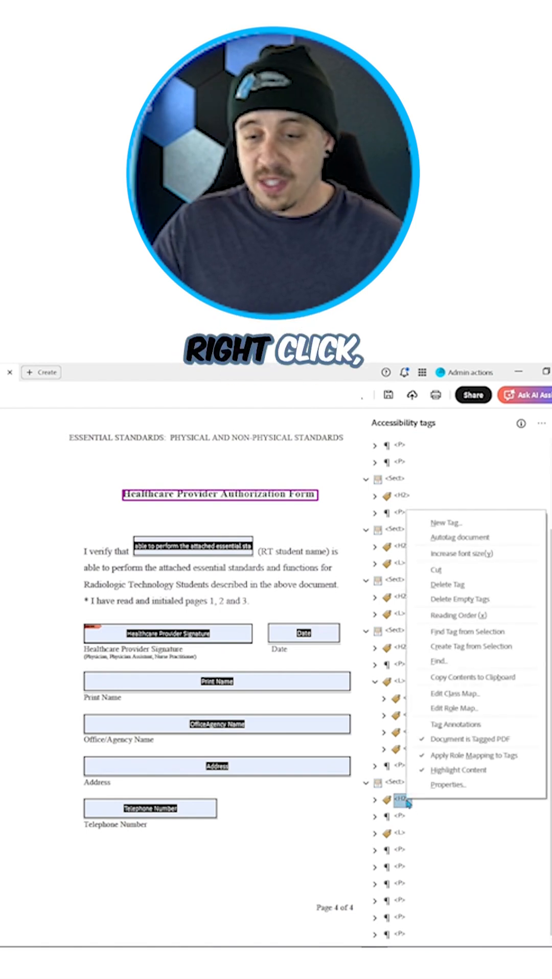
pyautogui.click(446, 522)
pyautogui.write('FORMS PLACEH')
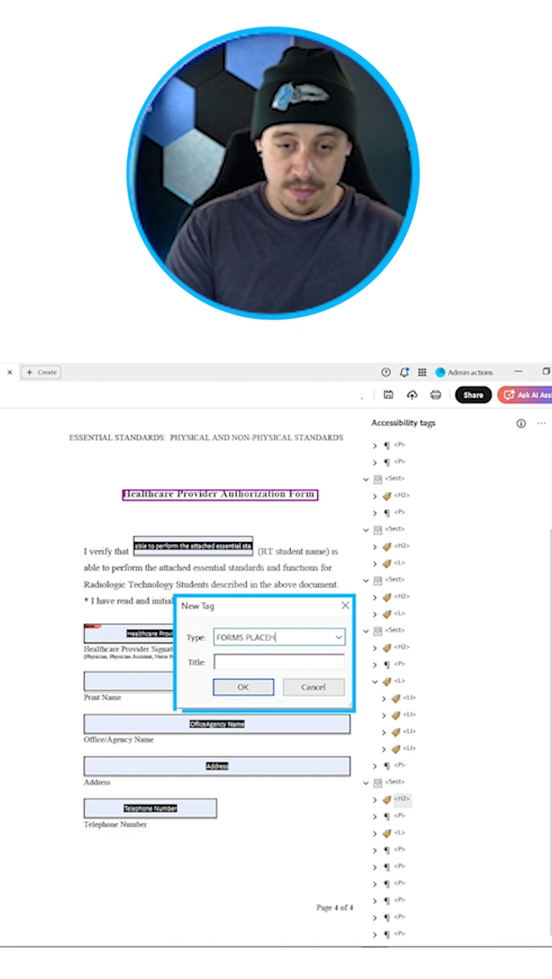
pyautogui.click(242, 686)
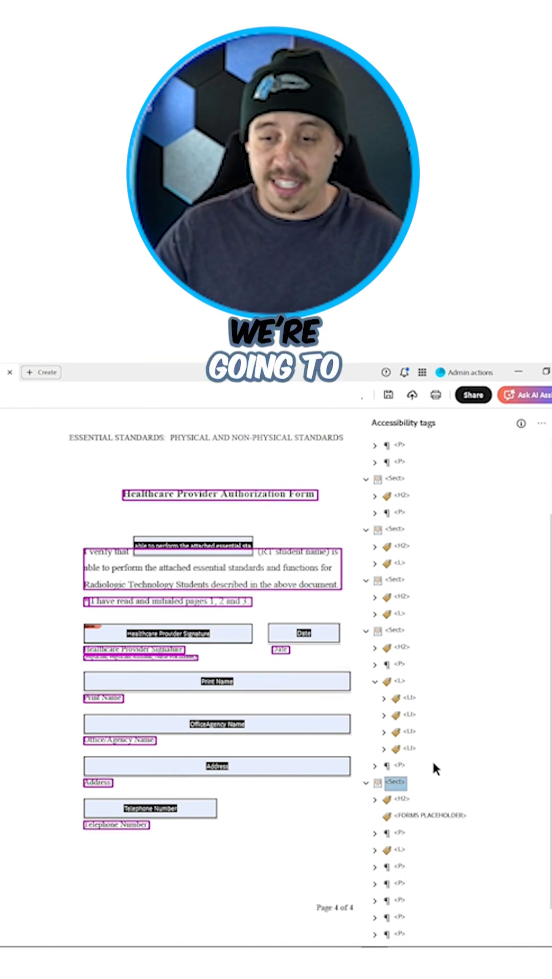
# Step: Find Unmarked Annotations and tag the found form fields under FORMS PLACEHOLDER
pyautogui.click(507, 423)
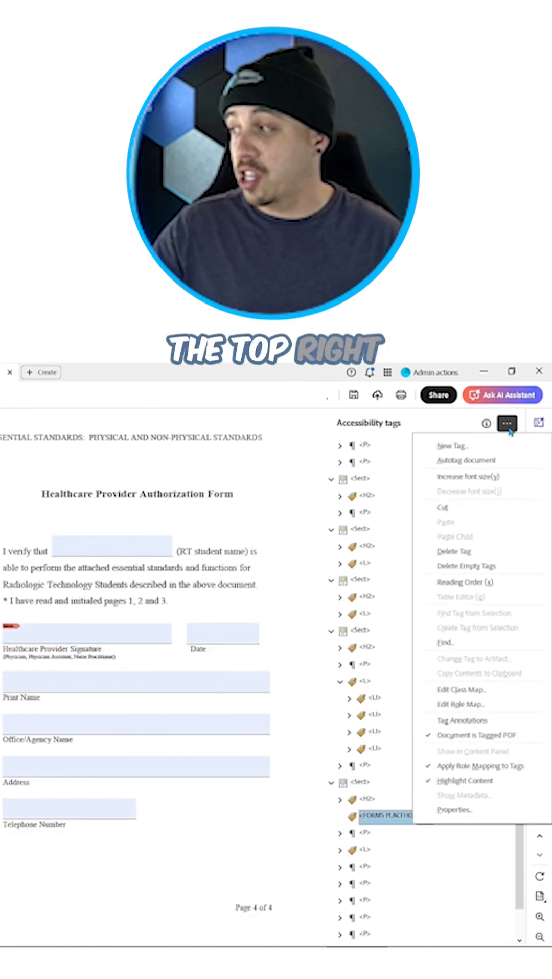
pyautogui.click(445, 642)
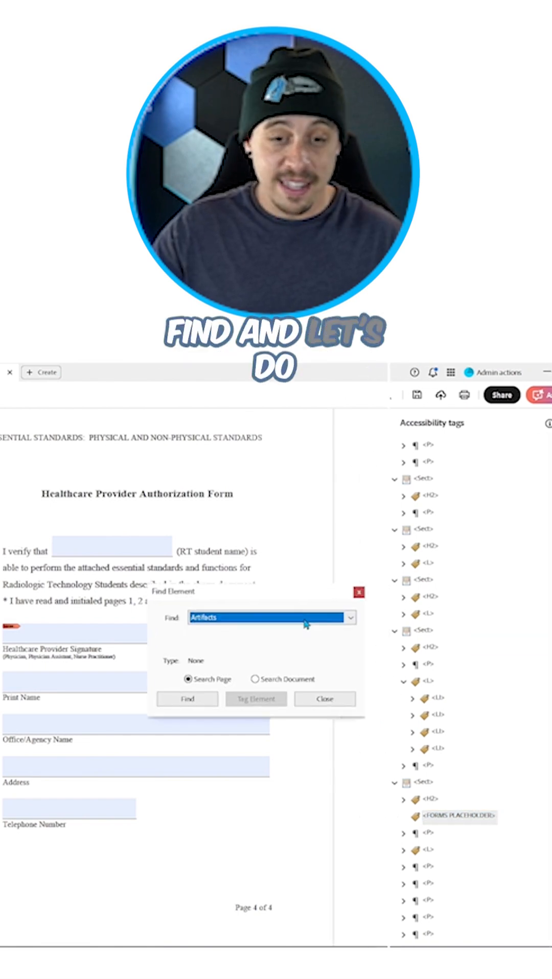
pyautogui.click(273, 617)
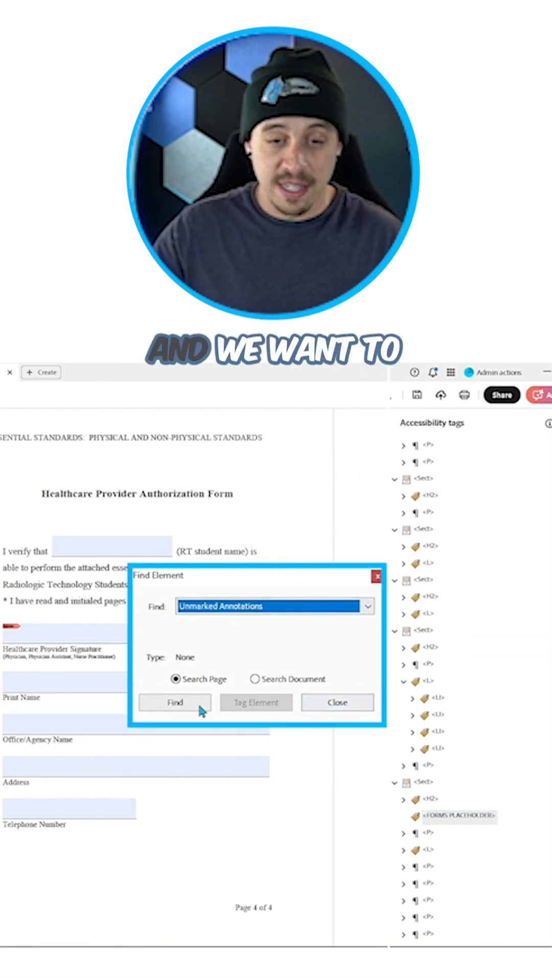
pyautogui.click(174, 702)
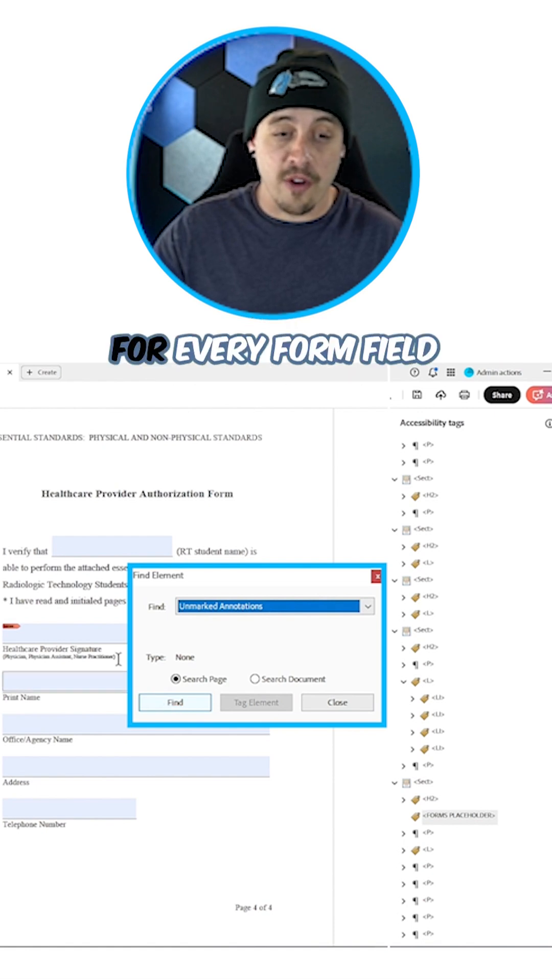
pyautogui.click(175, 702)
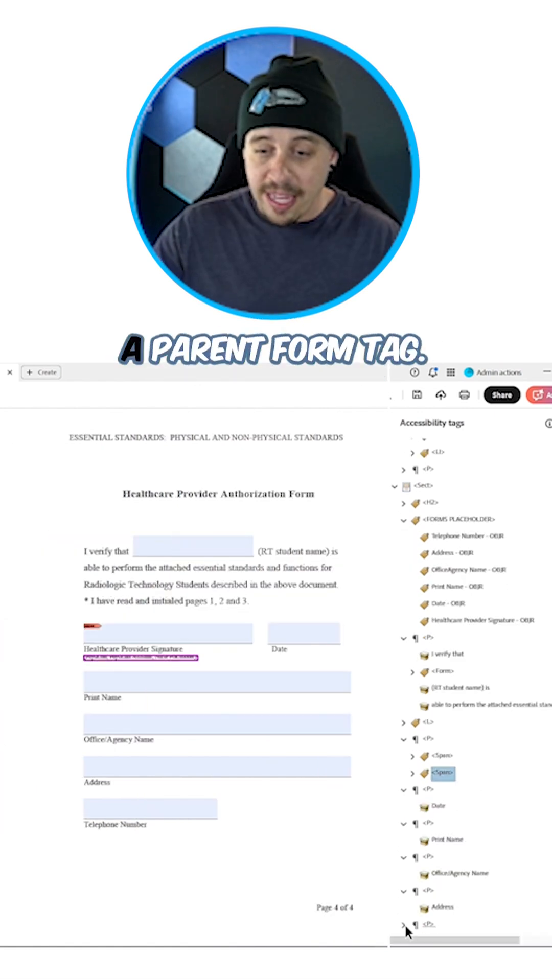
# Step: Add new Form tags under the Date and Print Name label paragraphs
pyautogui.rightClick(439, 806)
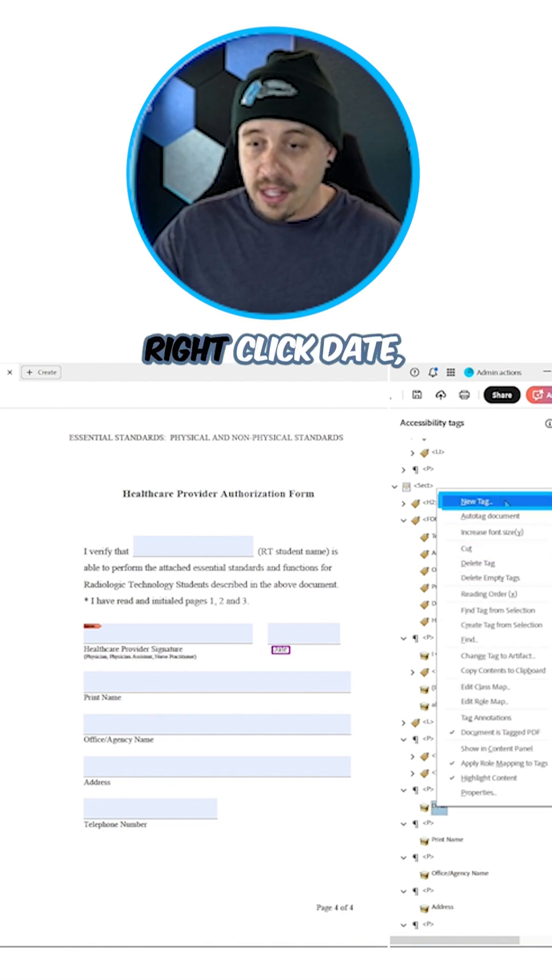
pyautogui.click(477, 502)
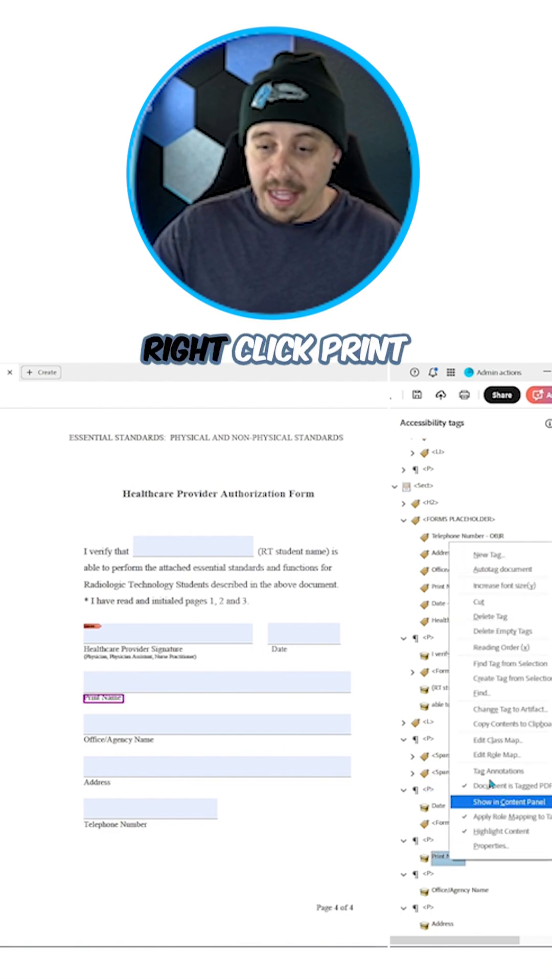
pyautogui.click(490, 554)
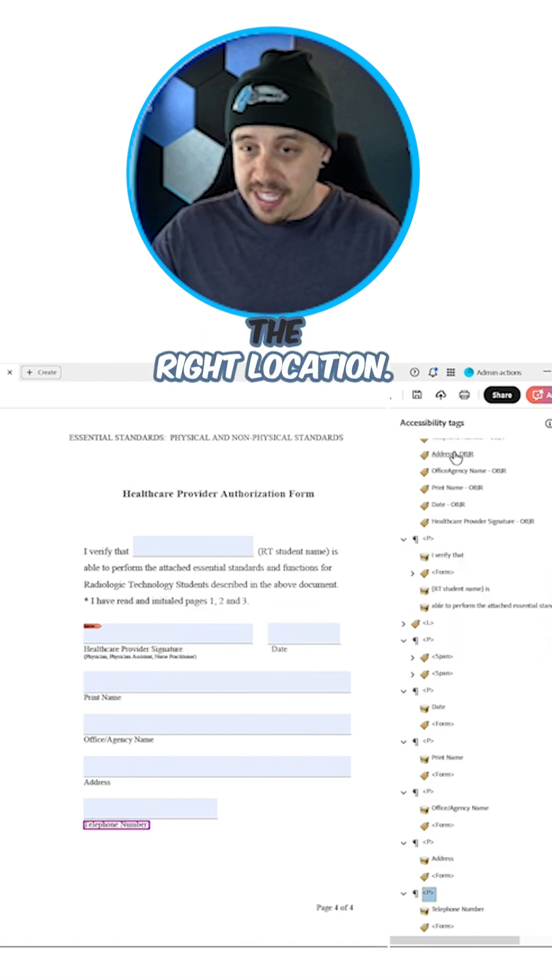
# Step: Drag the Address OBJR tag into the Address paragraph's Form tag
pyautogui.click(447, 455)
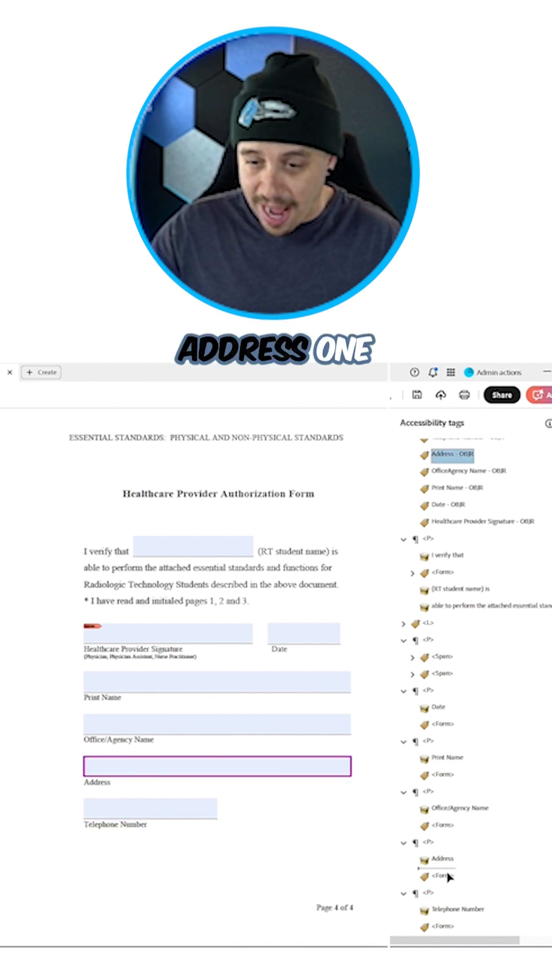
pyautogui.click(411, 860)
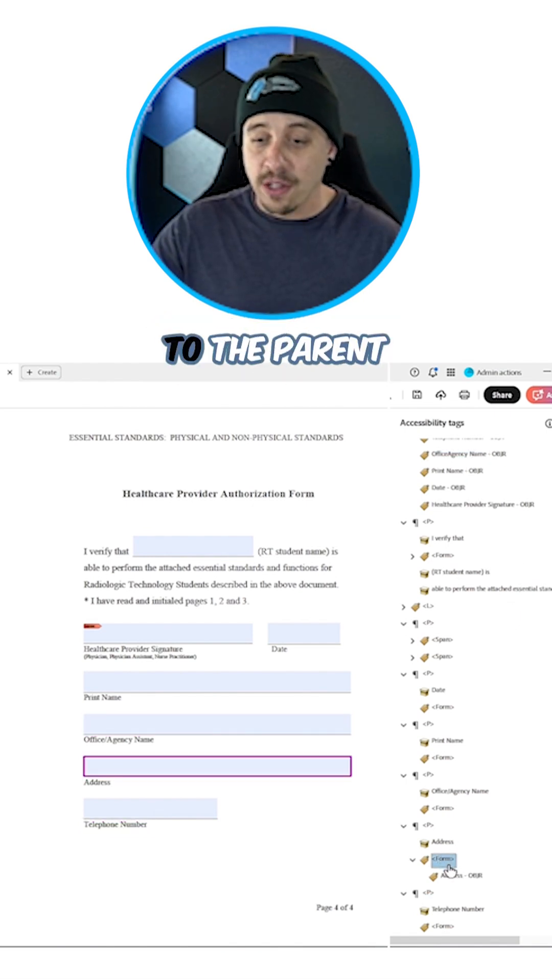
pyautogui.click(446, 487)
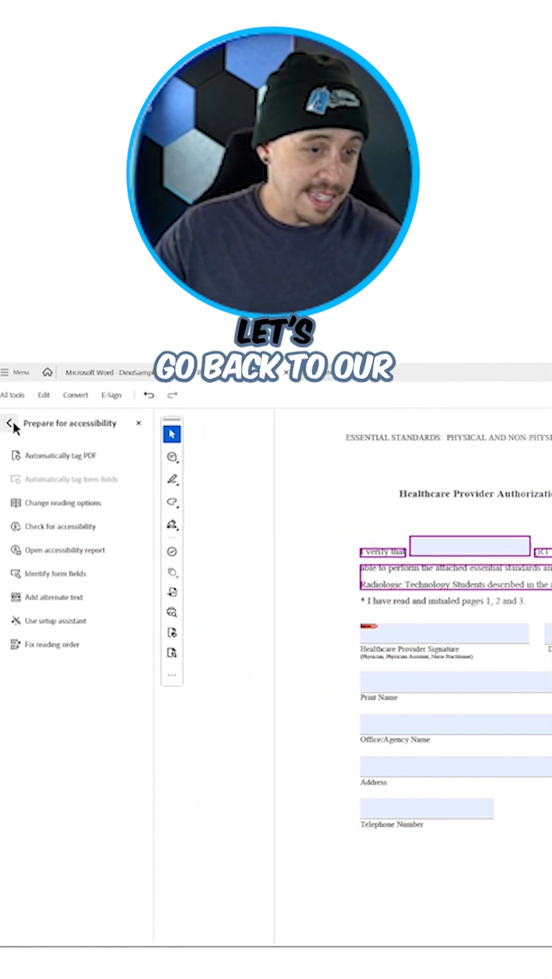
# Step: Reopen Prepare a form, check a field's tooltip, and select the Healthcare Provider Signature field
pyautogui.click(14, 423)
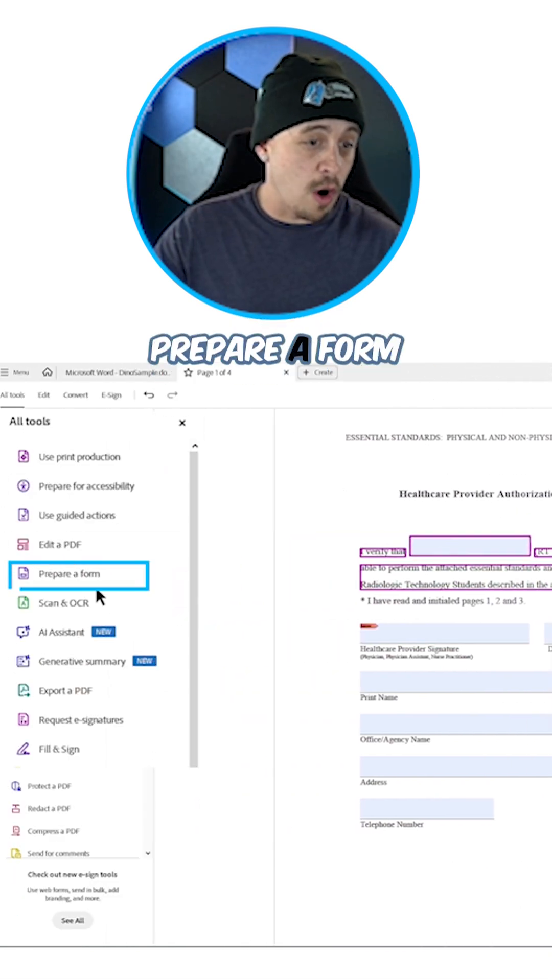
pyautogui.click(68, 573)
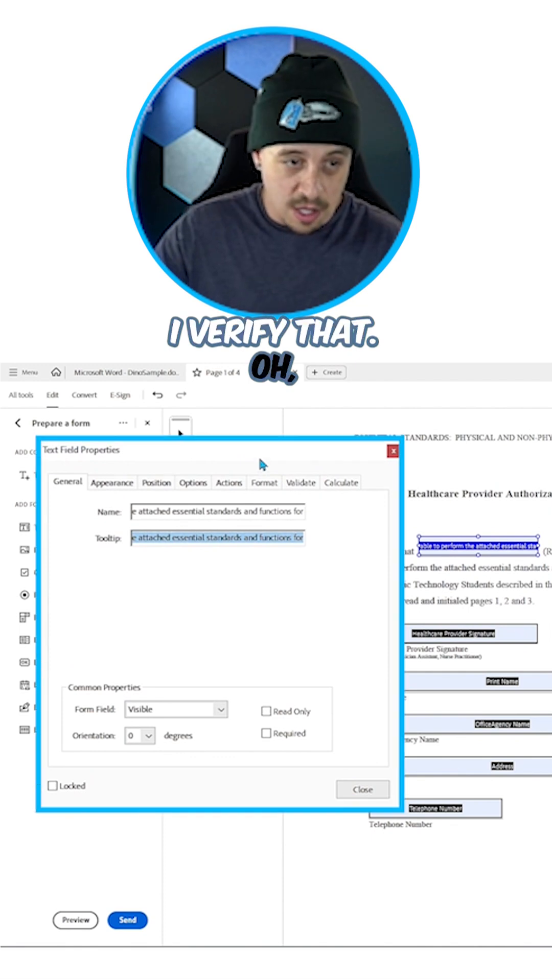
pyautogui.click(362, 790)
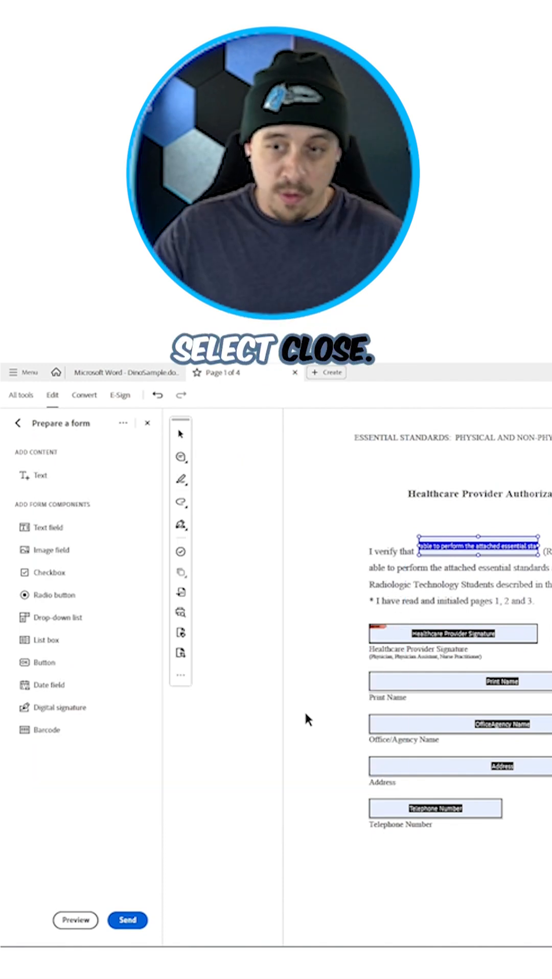
pyautogui.click(147, 423)
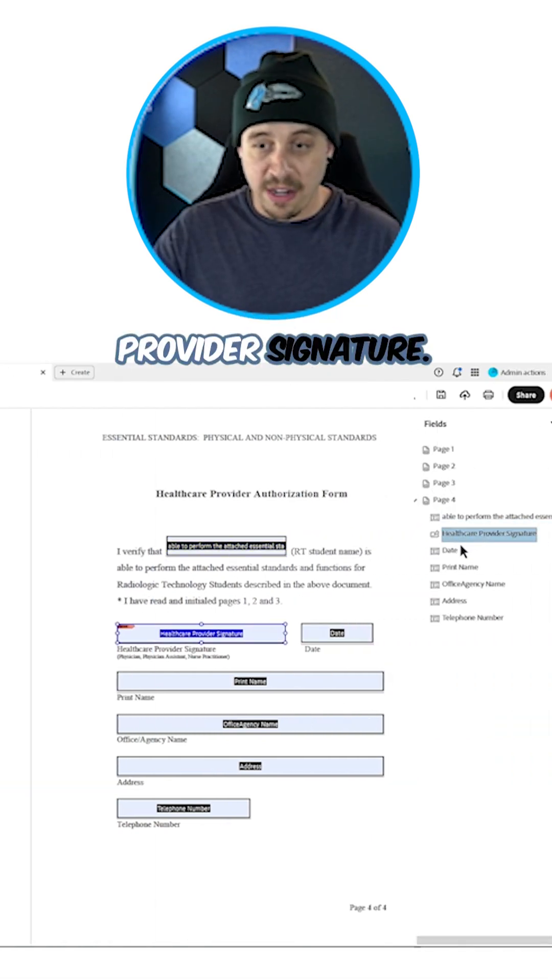